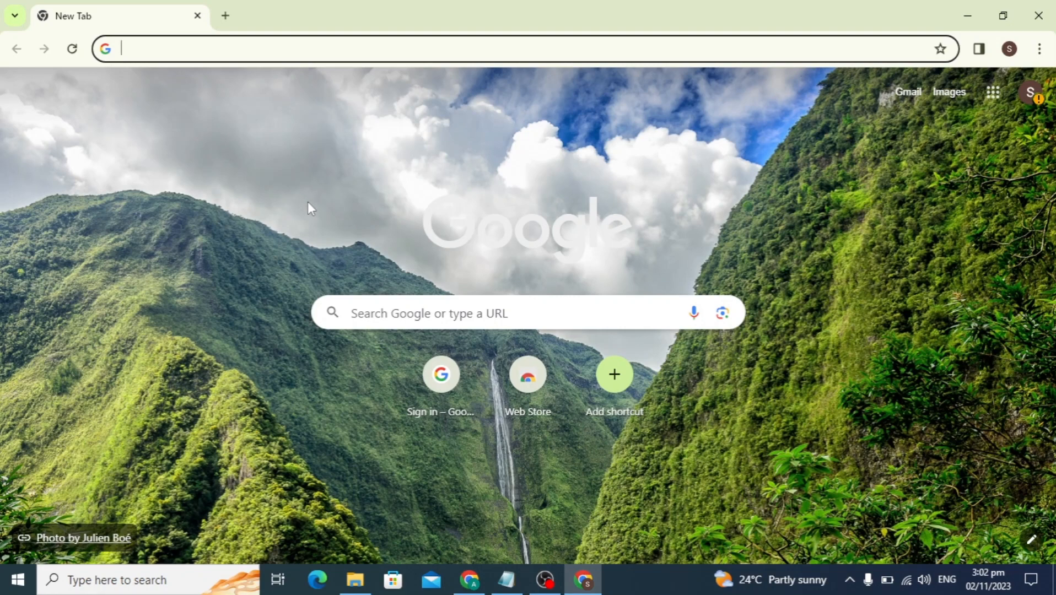
mouse_move(340, 182)
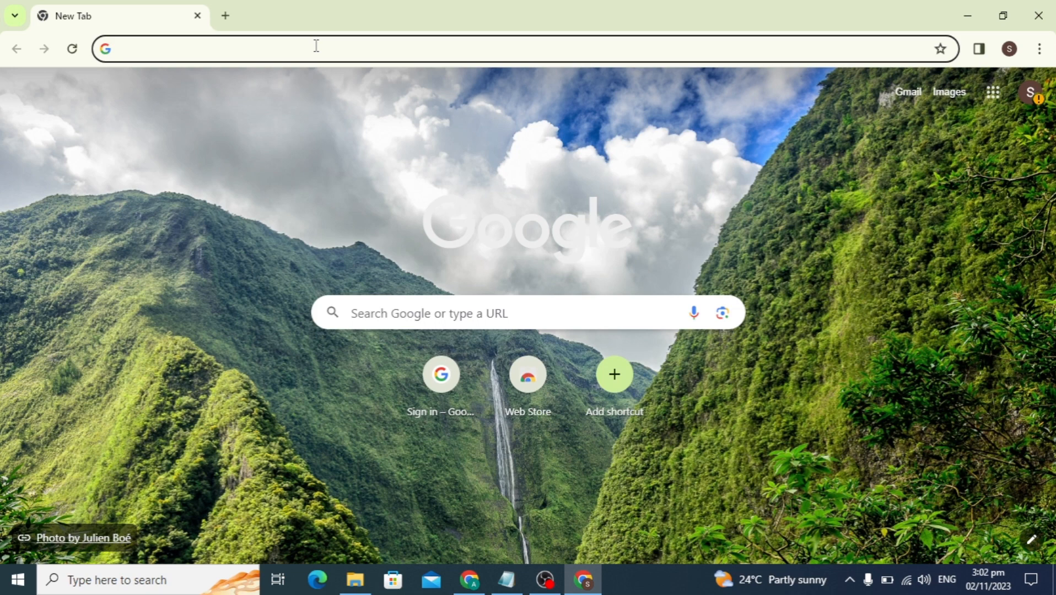
Step: Search Google for "proton vpn" from the address bar
click(315, 48)
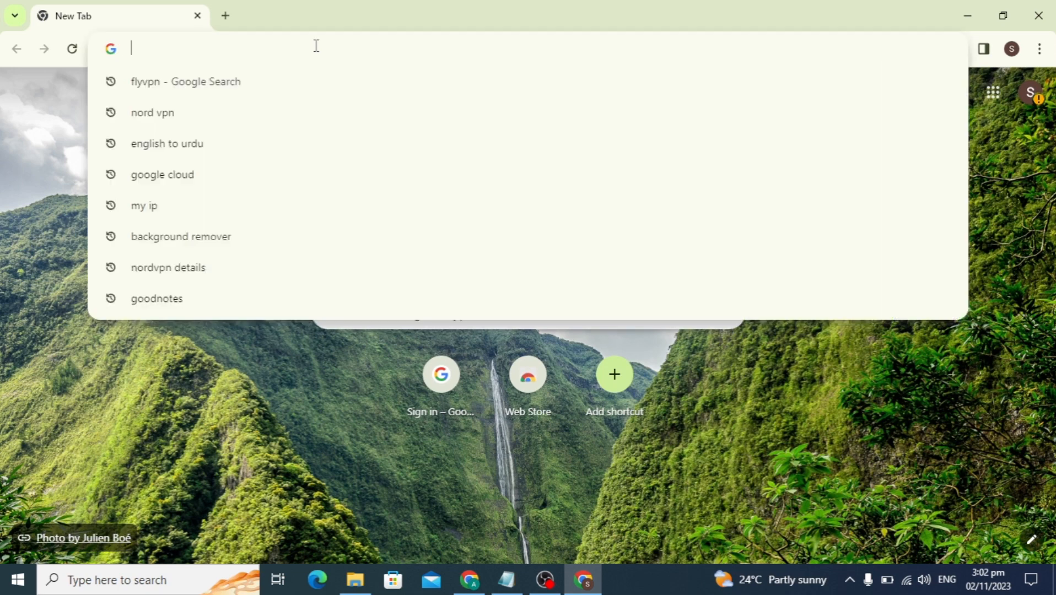
text(p)
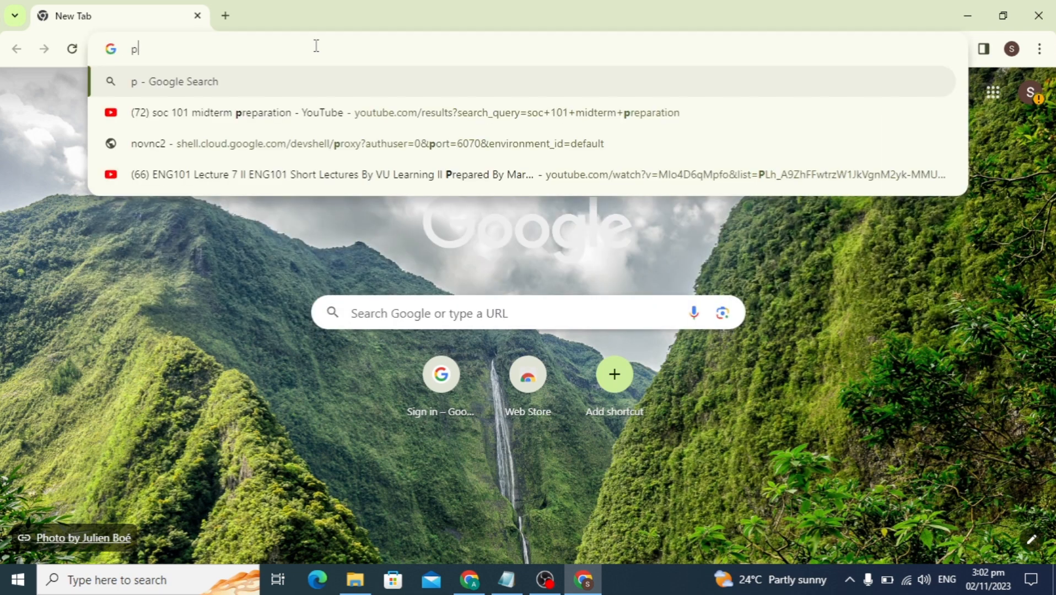
text(roton)
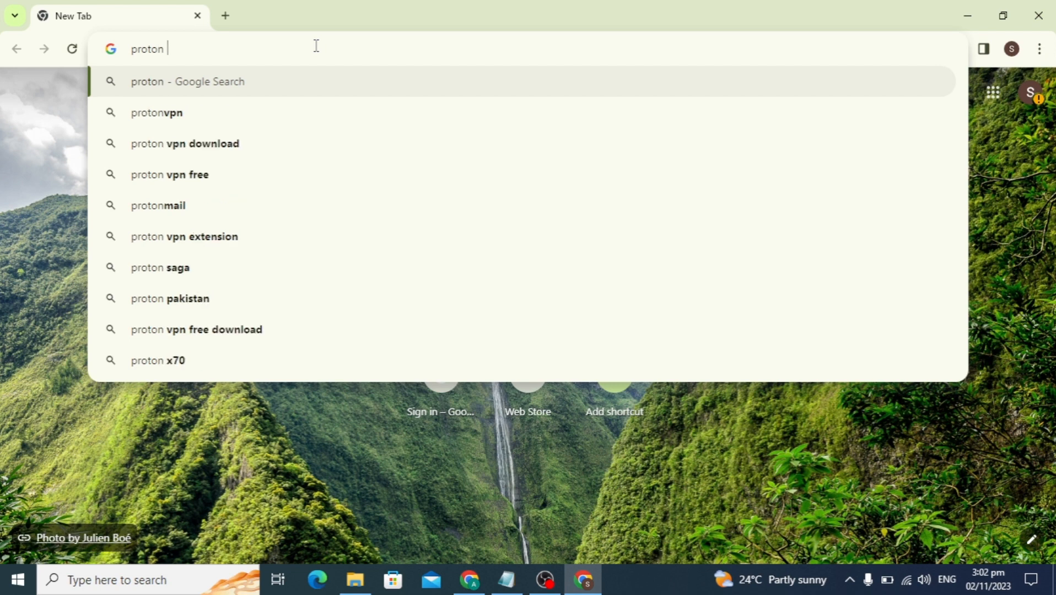
text(vpn)
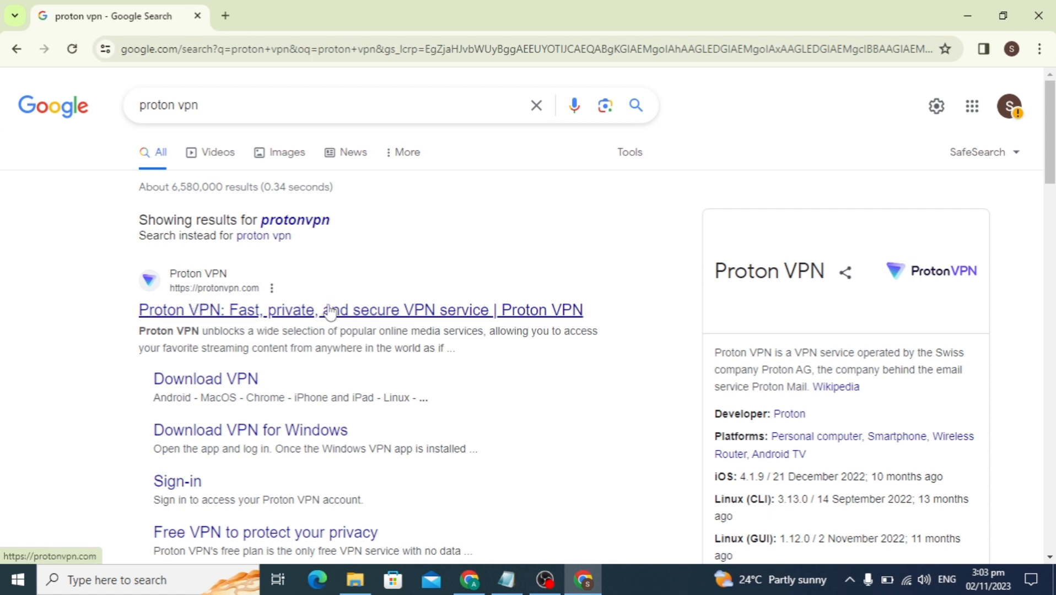
Step: Open protonvpn.com and choose VPN for Windows from the Download menu
click(361, 311)
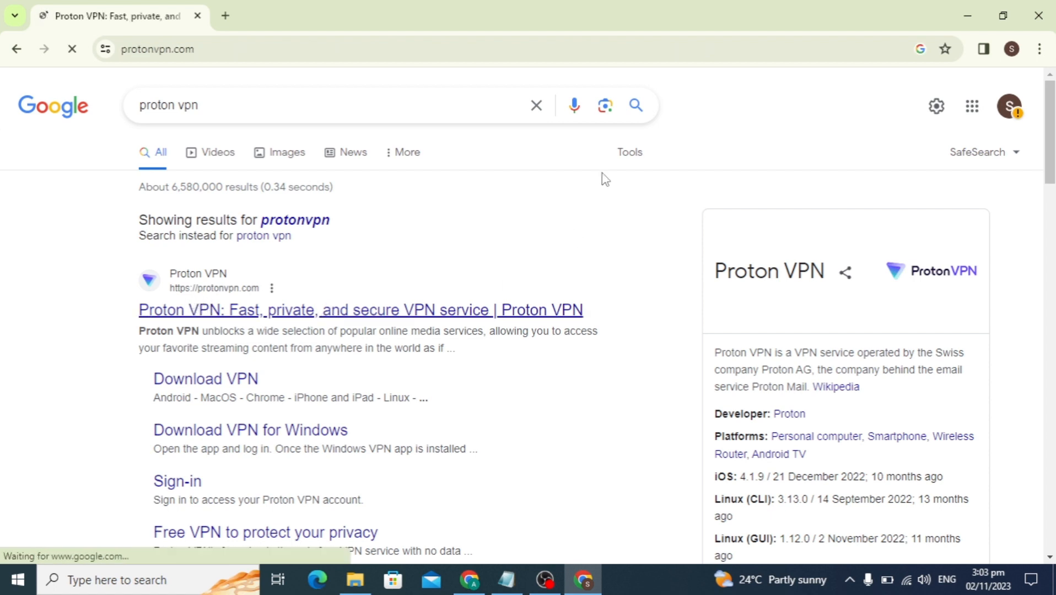
click(360, 310)
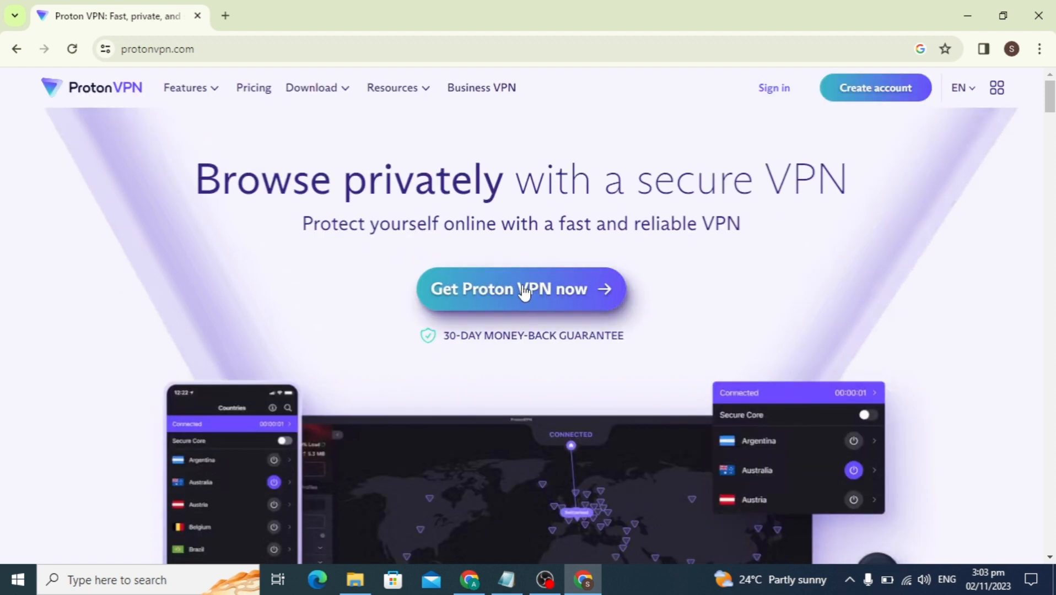
mouse_move(515, 288)
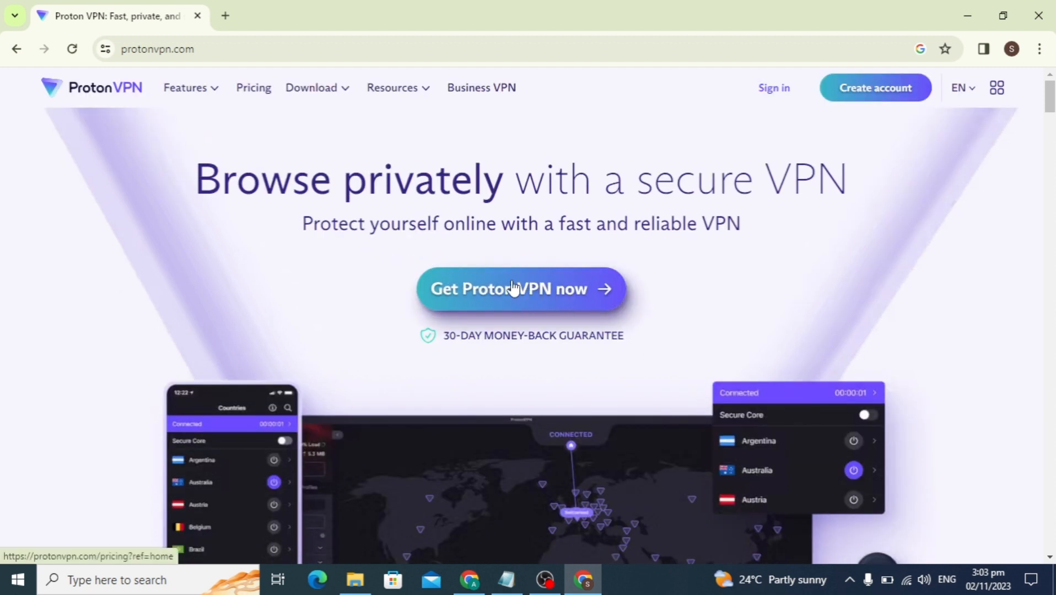
mouse_move(533, 310)
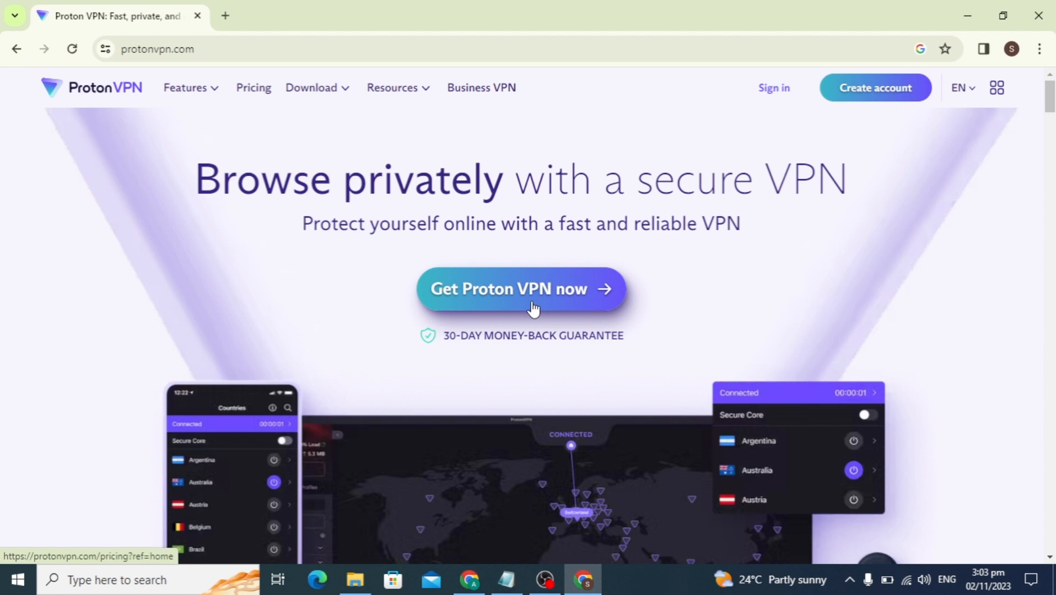
mouse_move(316, 88)
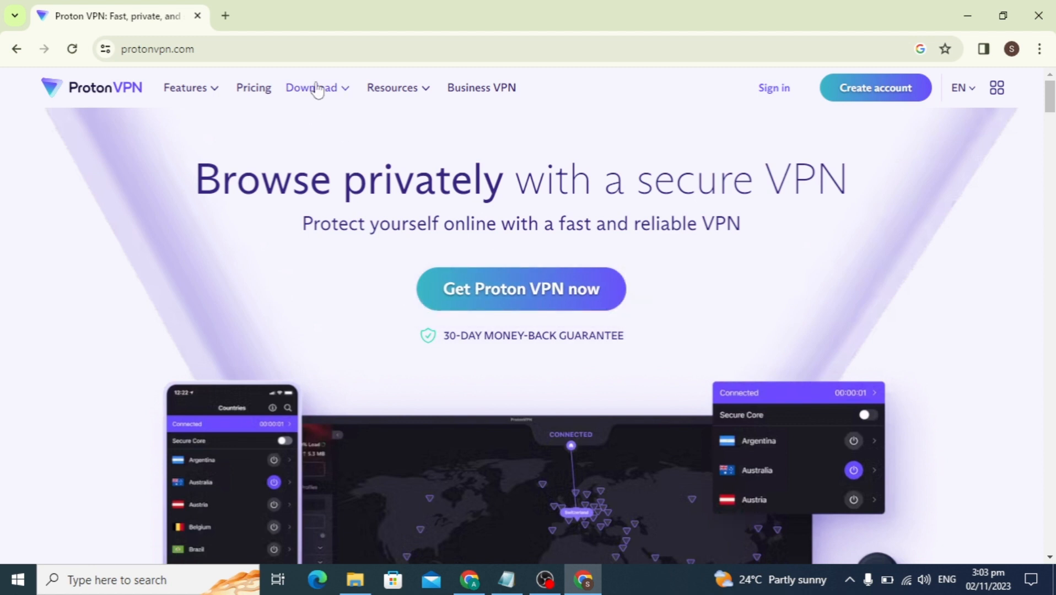
click(312, 87)
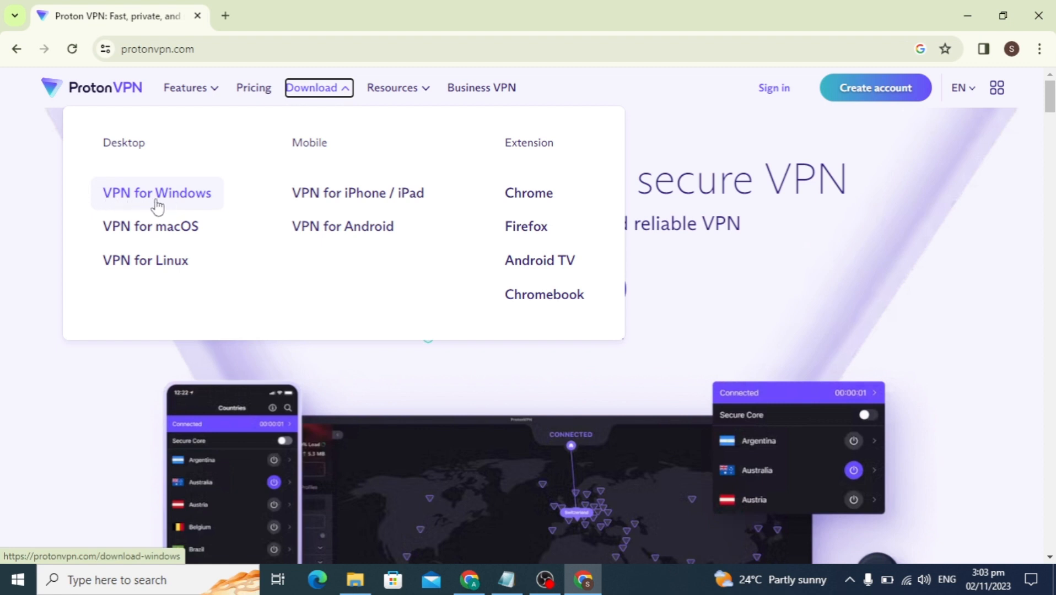
mouse_move(128, 229)
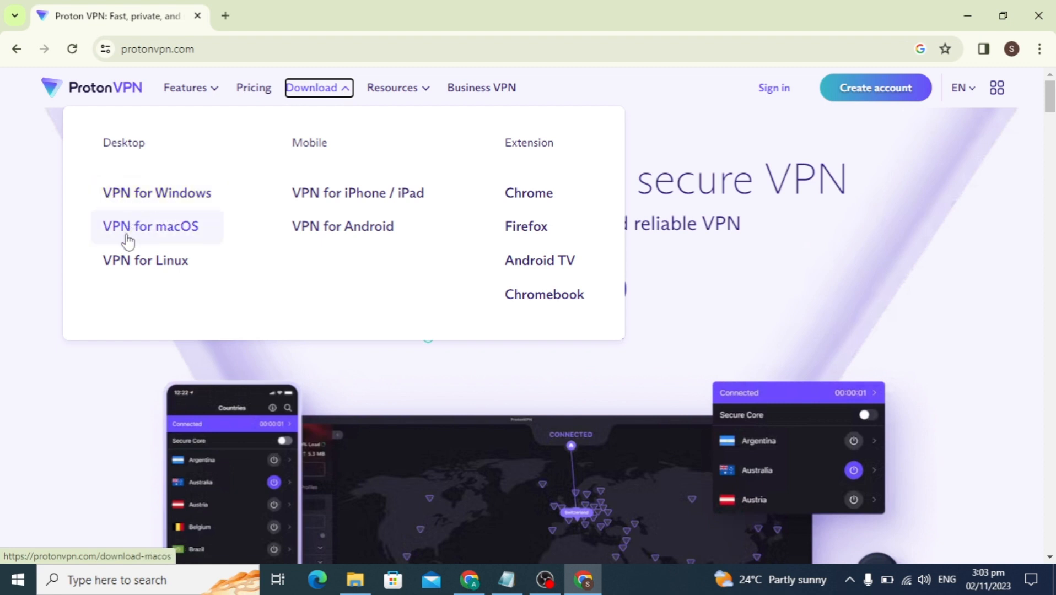
mouse_move(146, 260)
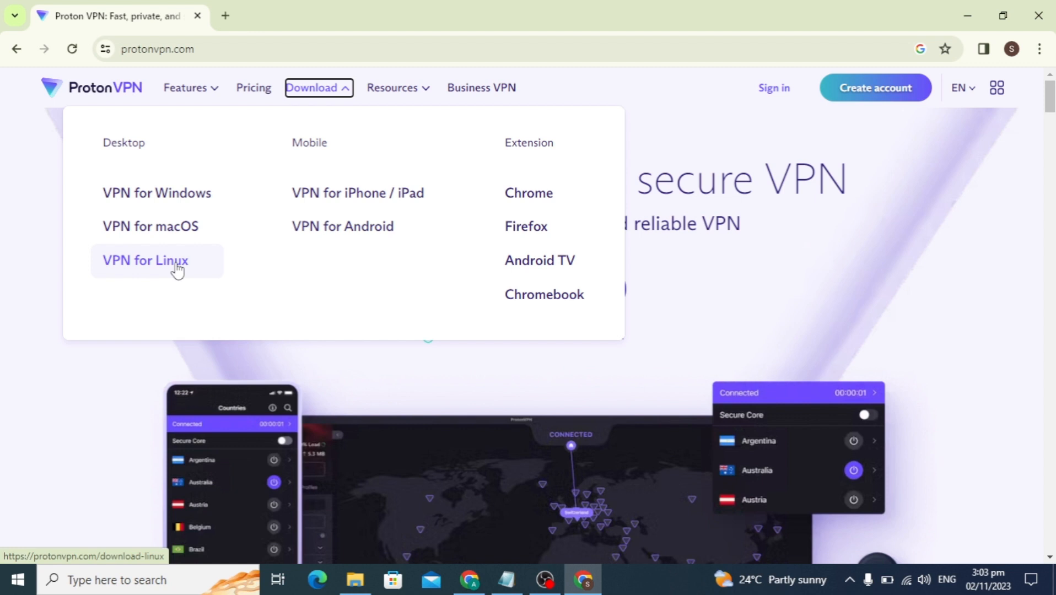
mouse_move(157, 193)
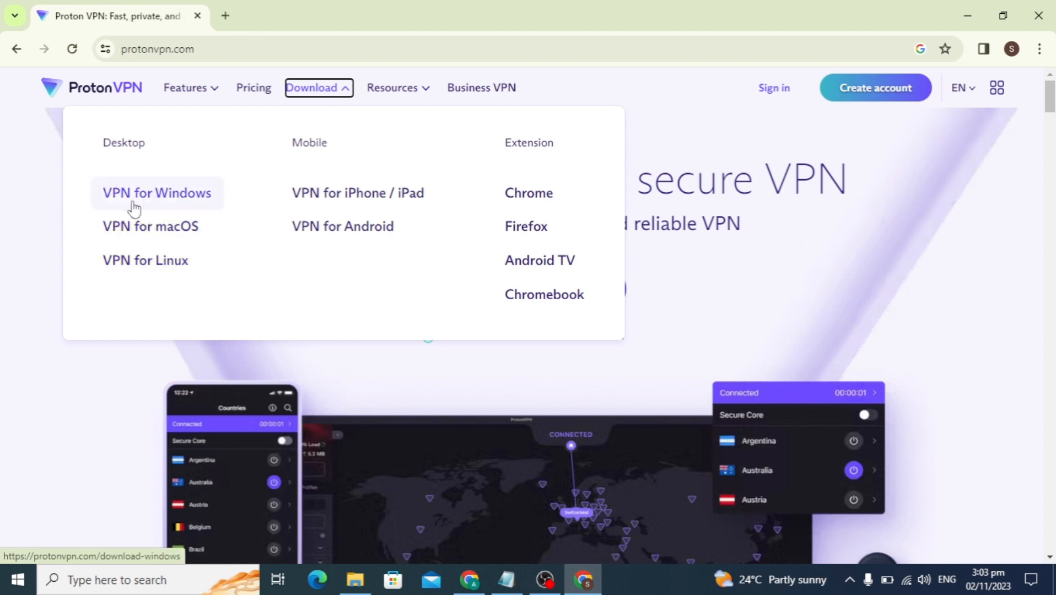
click(157, 194)
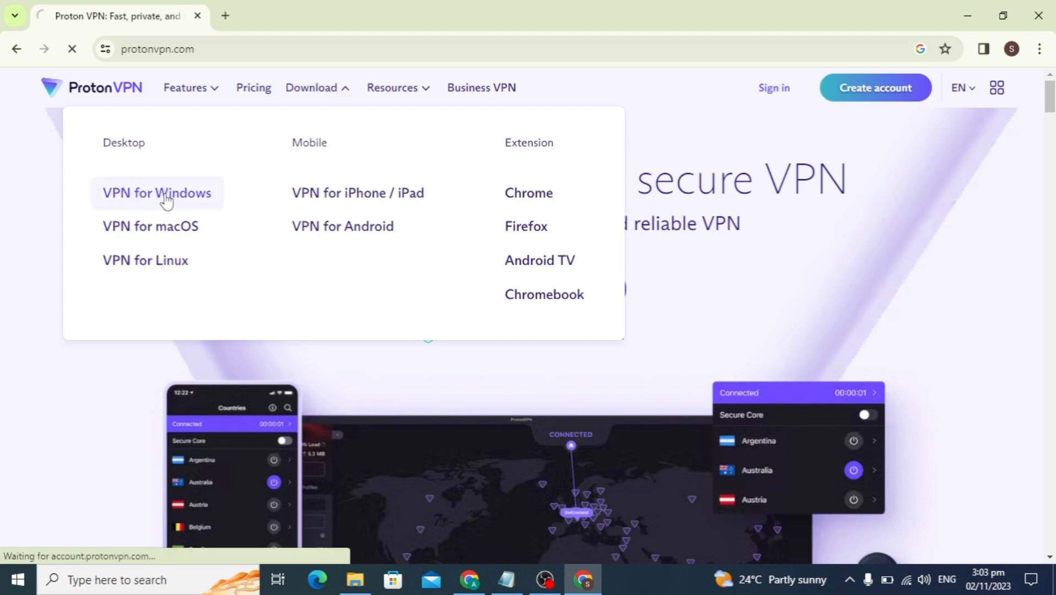
click(157, 192)
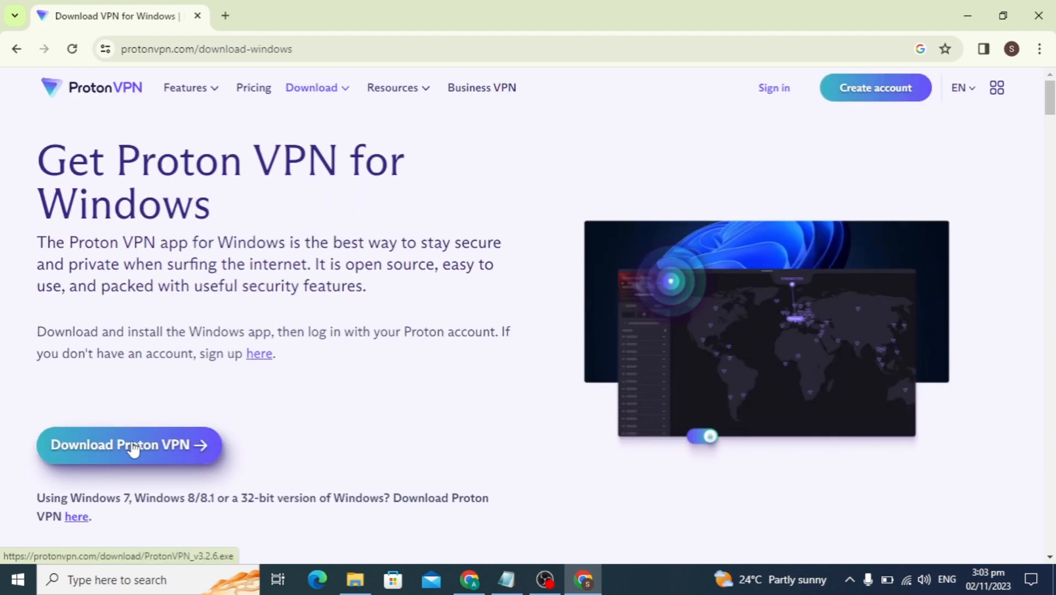
Step: Download ProtonVPN_v3.2.6.exe, wait for it to finish, and run it
click(129, 446)
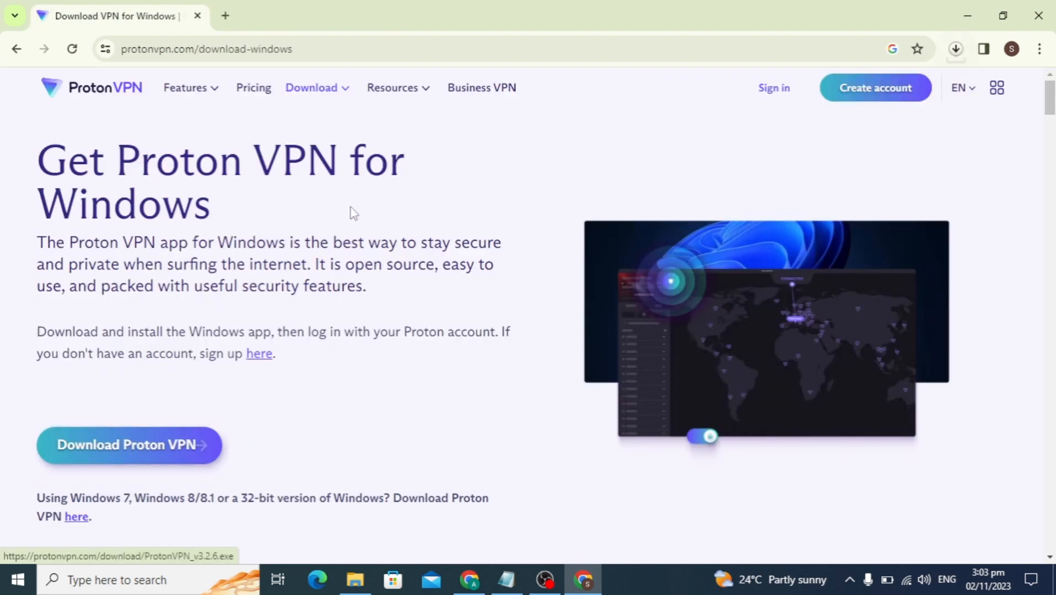
click(956, 48)
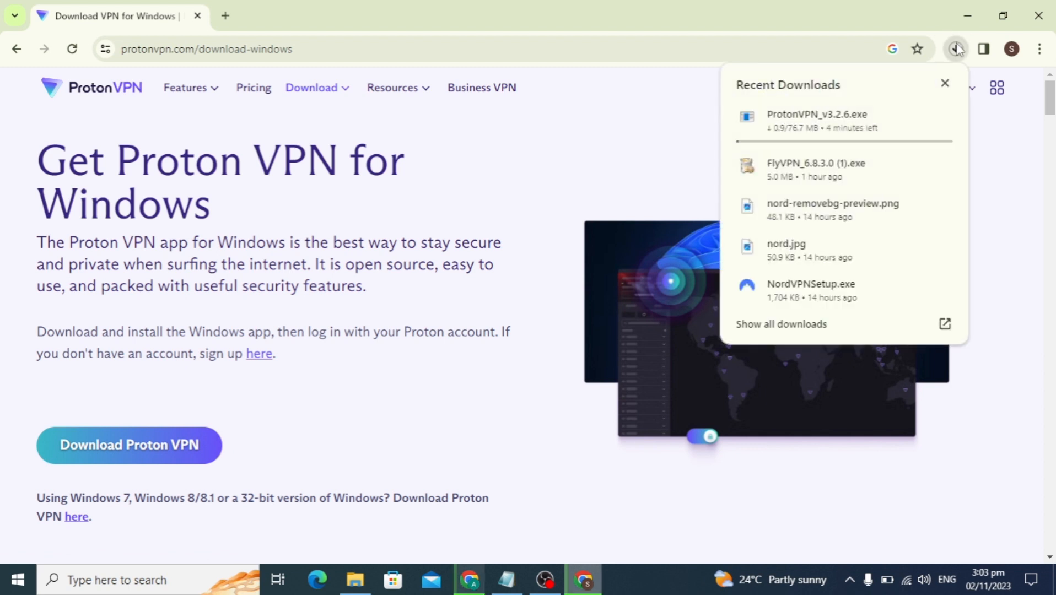
mouse_move(783, 132)
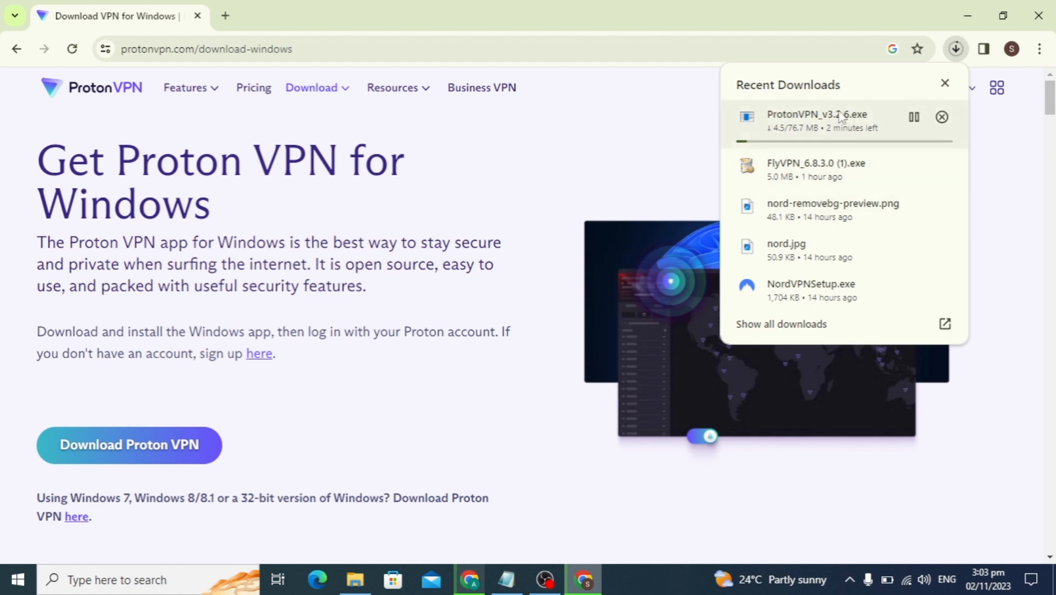
click(945, 83)
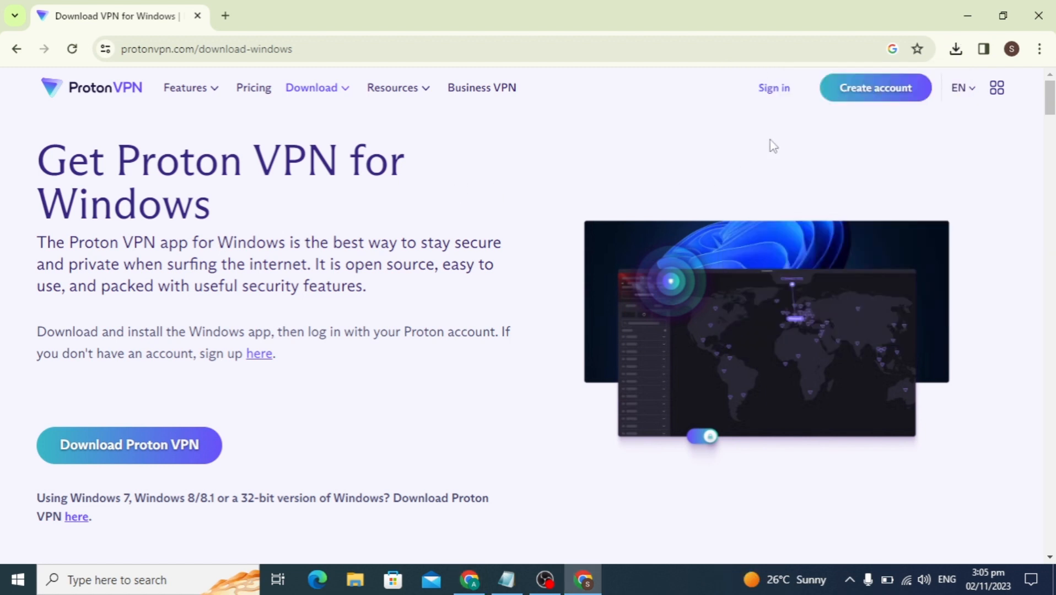
click(955, 49)
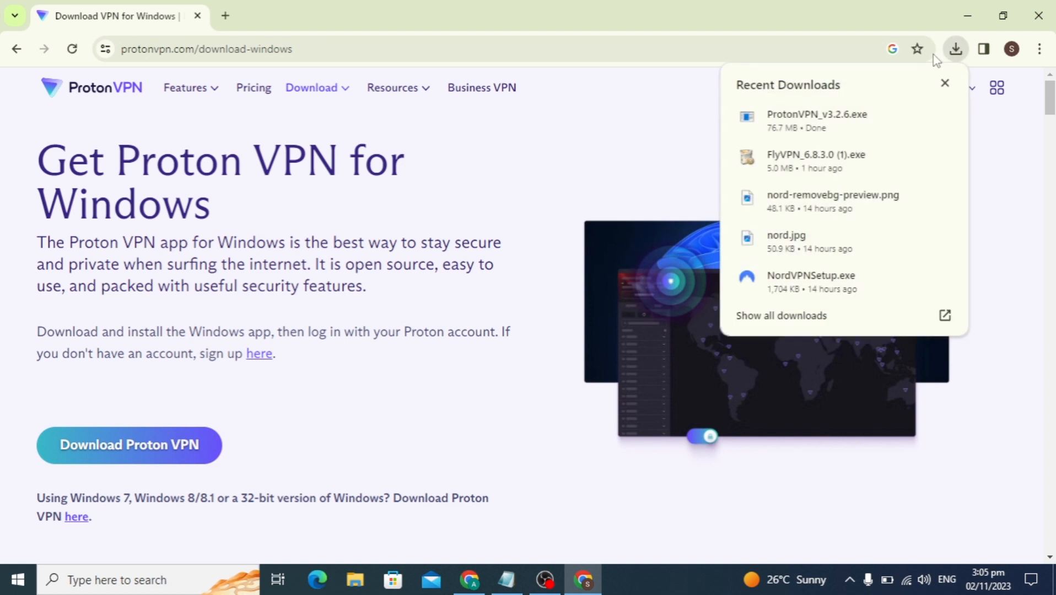
click(945, 82)
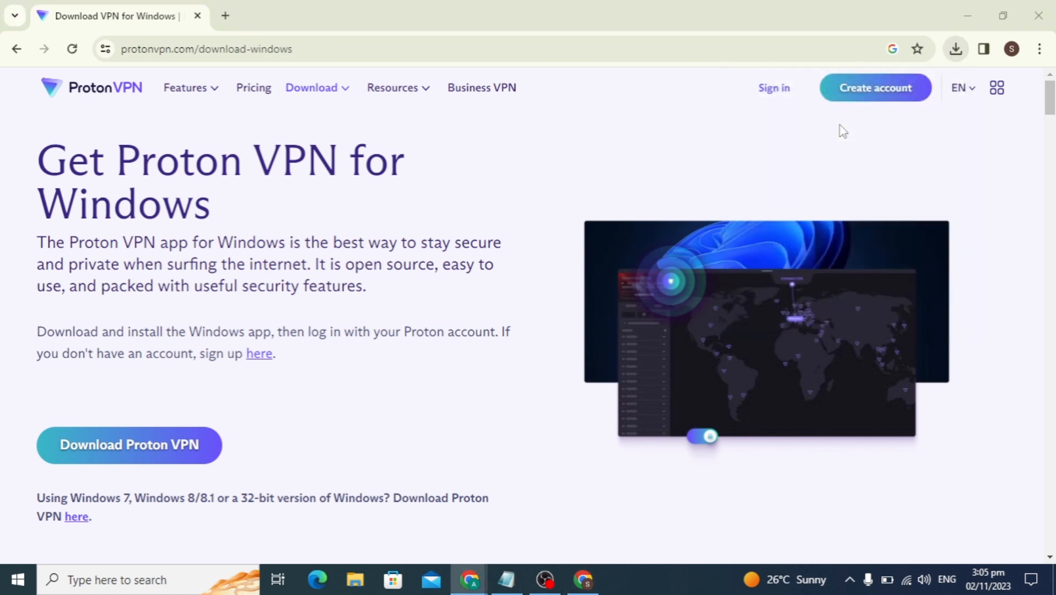
mouse_move(513, 220)
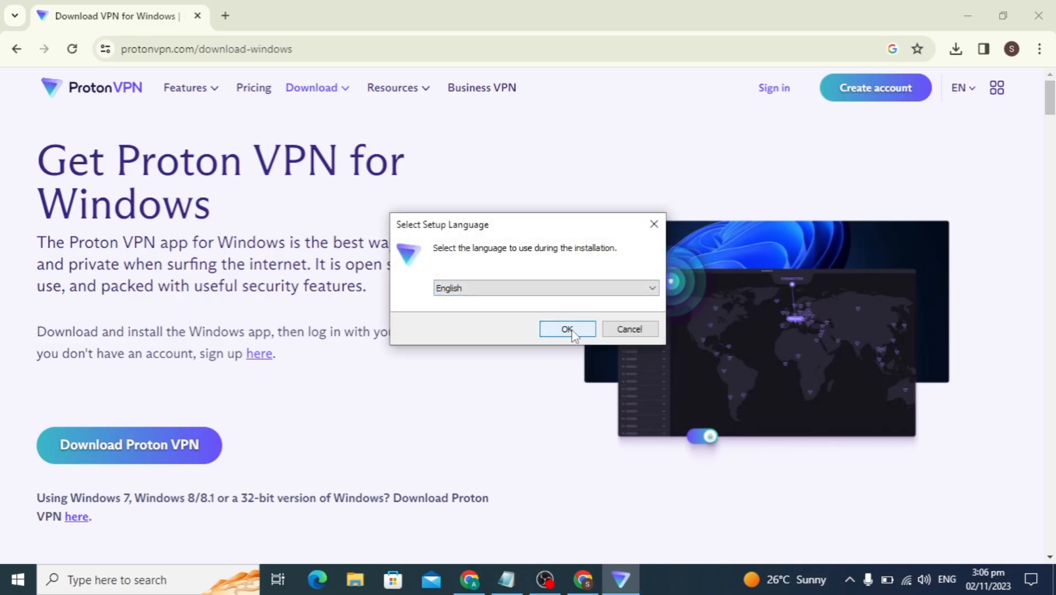
Step: Confirm English as the setup language and minimize Chrome
click(567, 331)
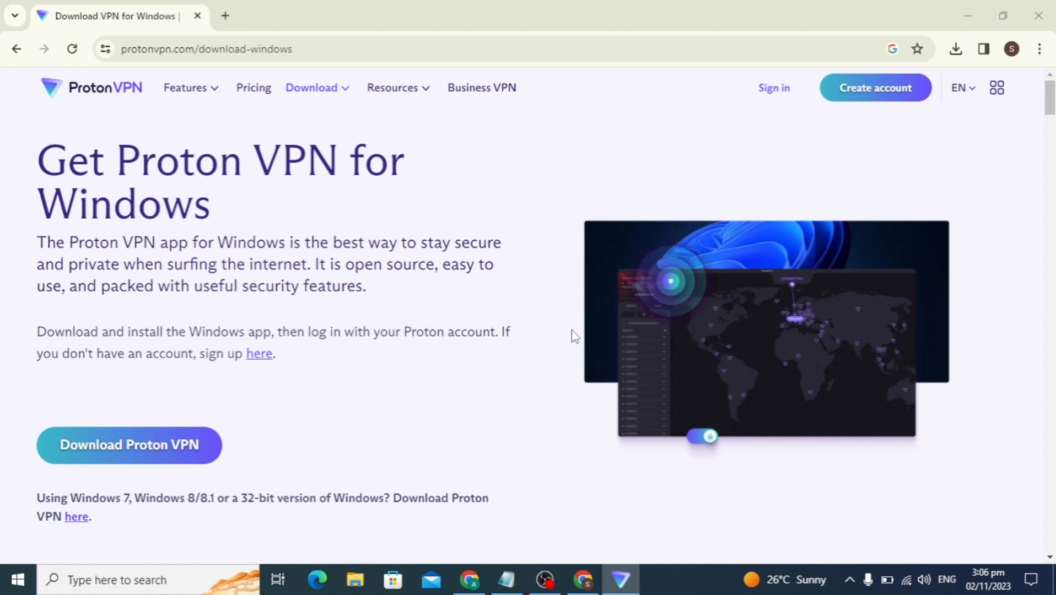
mouse_move(598, 384)
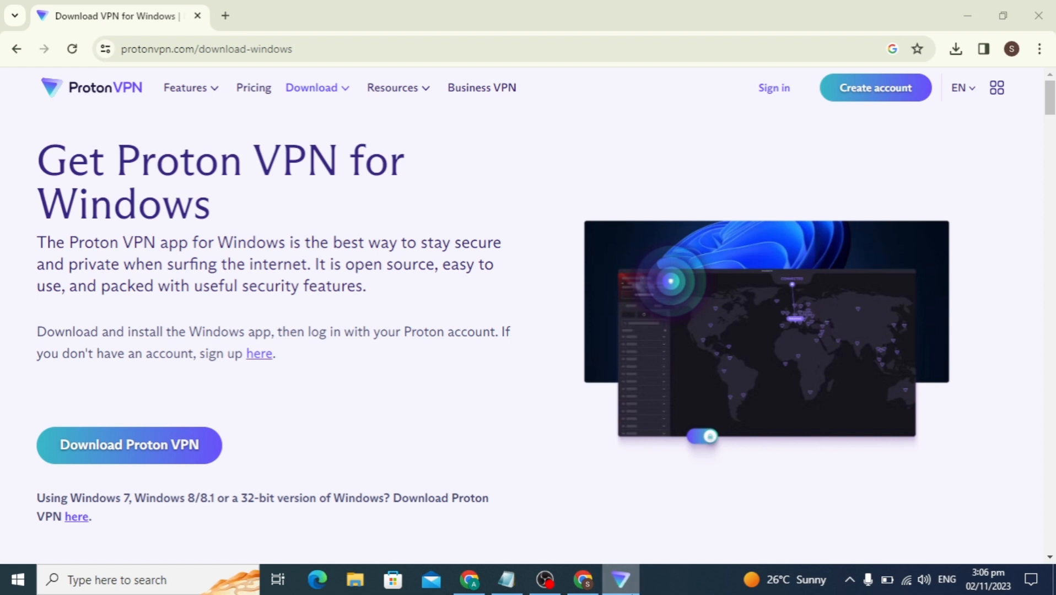
mouse_move(936, 97)
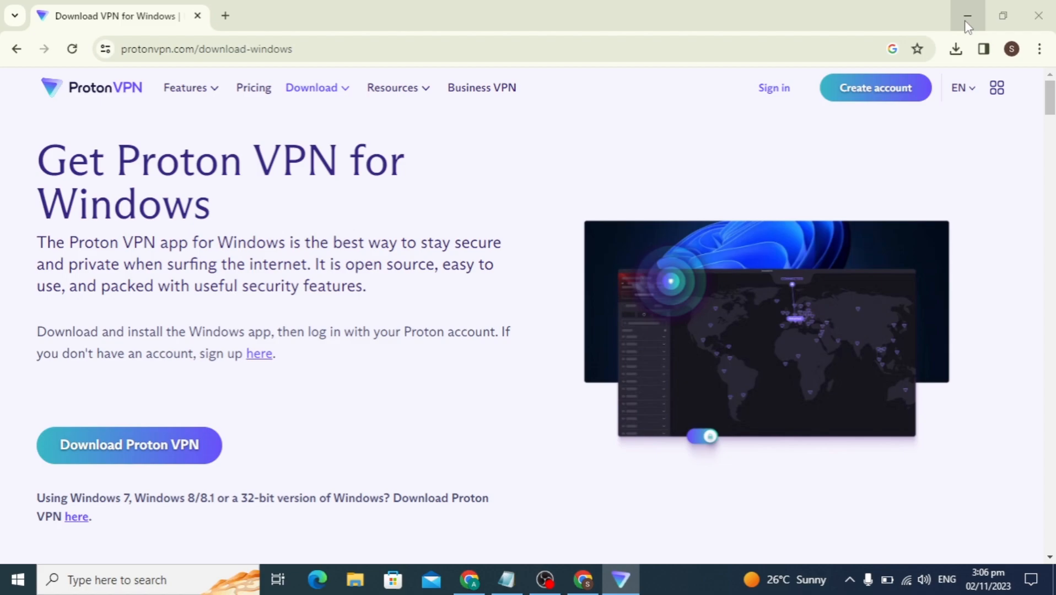
click(966, 16)
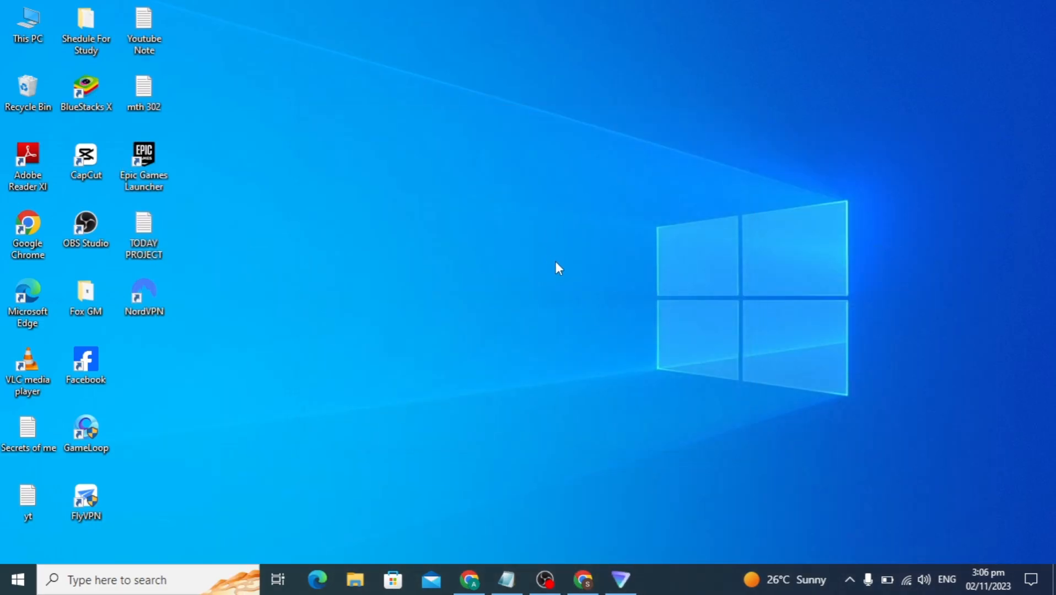
mouse_move(566, 280)
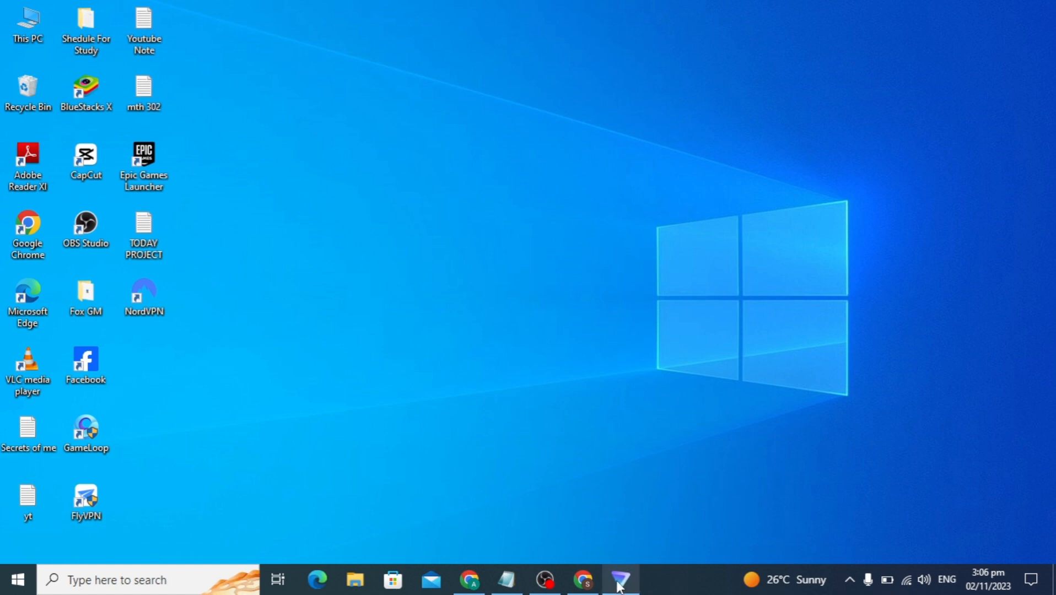
Step: Install into D:\Apps and Programs\Program Files with the default Proton shortcuts folder and both extra tasks
click(619, 579)
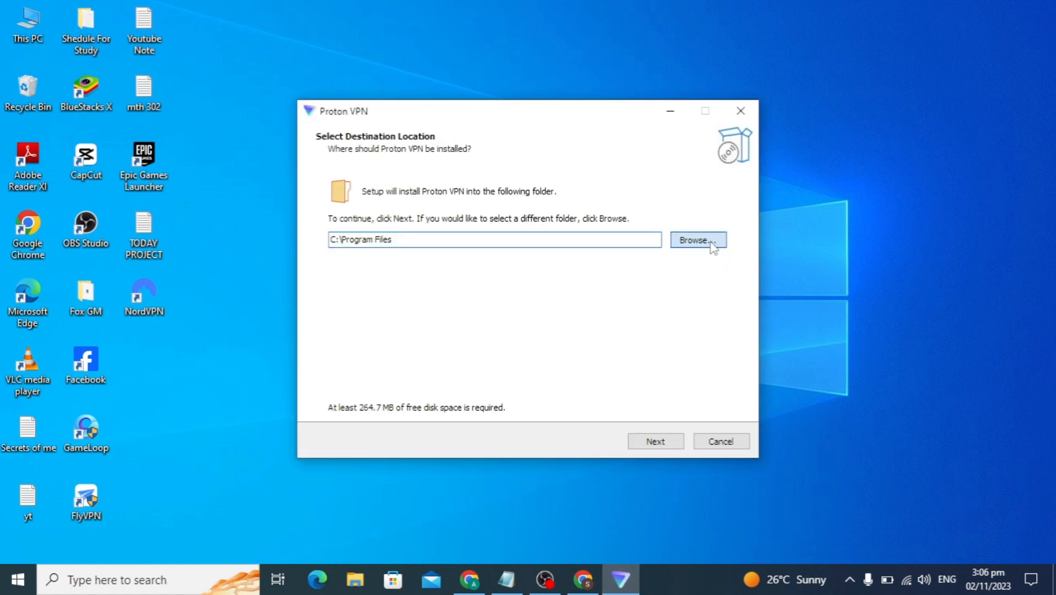
click(698, 241)
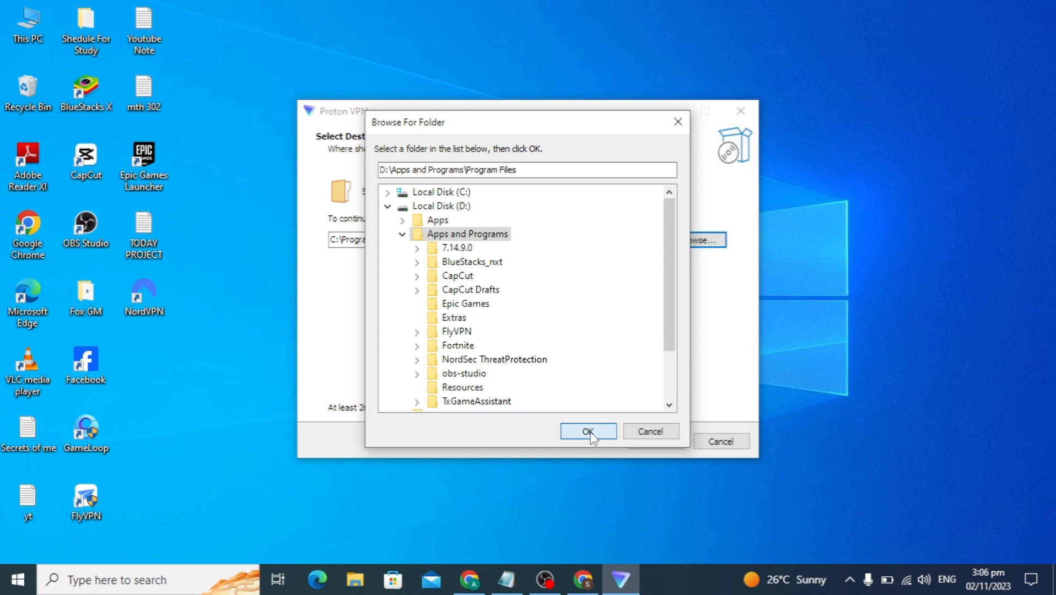
click(586, 431)
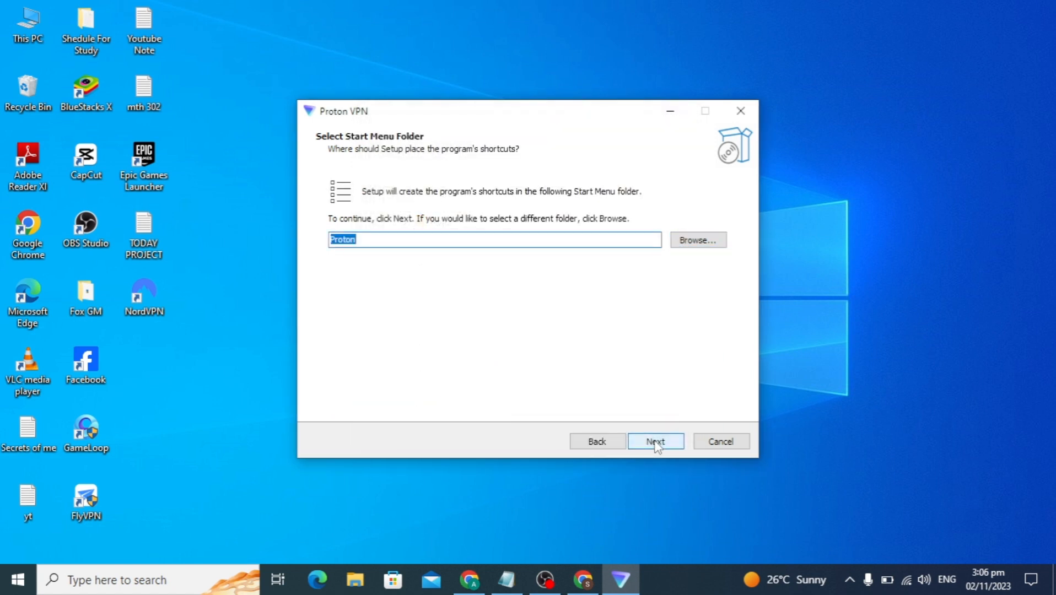
click(655, 442)
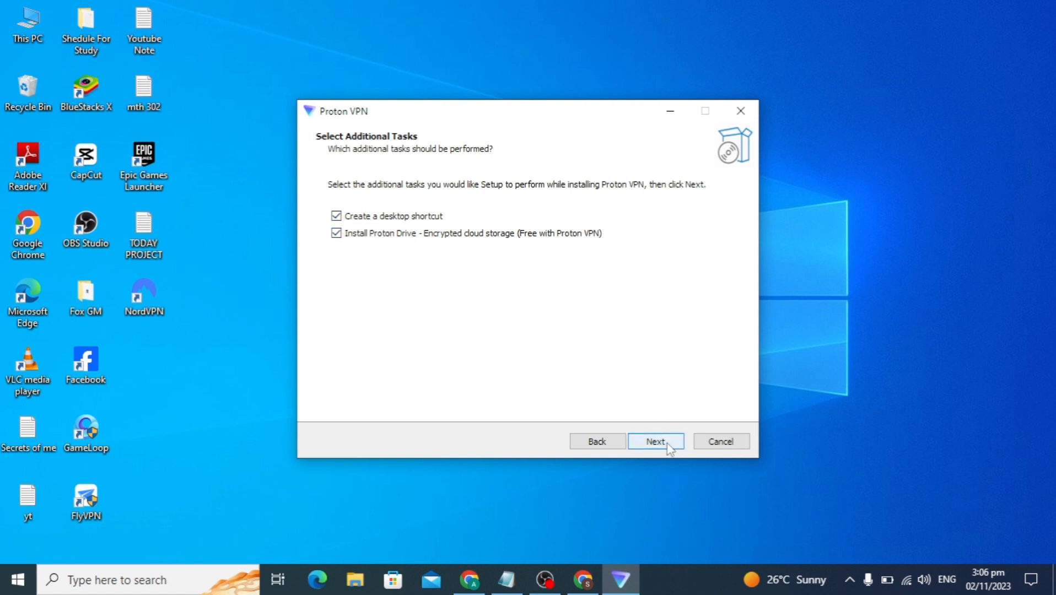
click(655, 441)
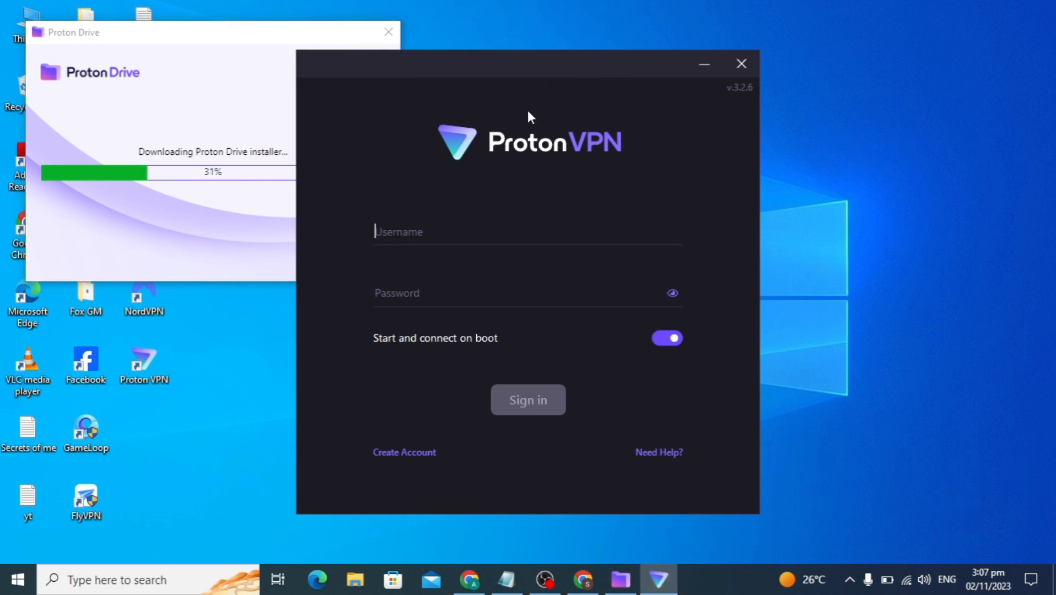
mouse_move(626, 225)
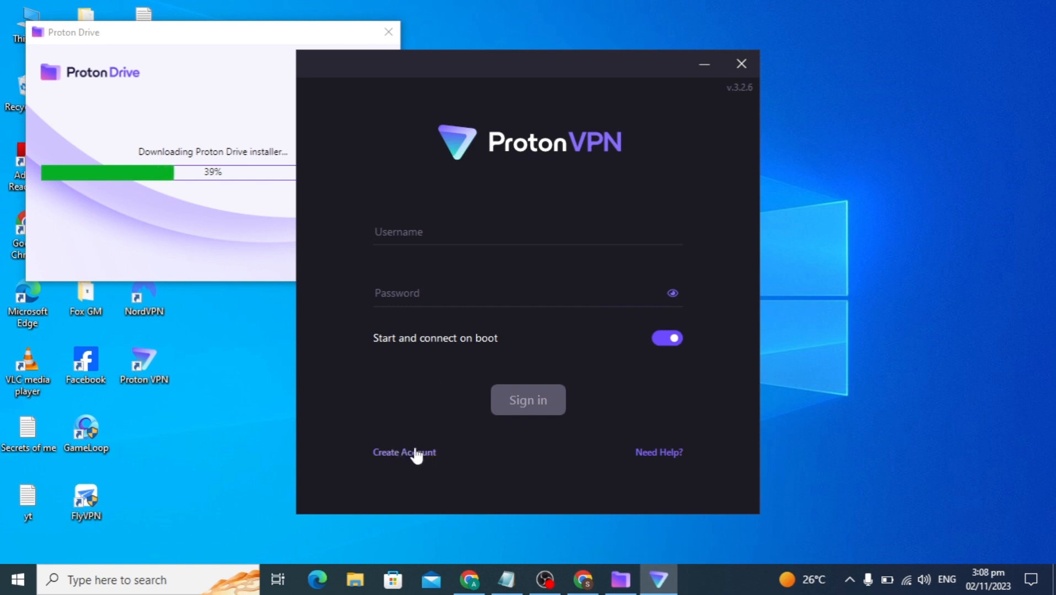
mouse_move(430, 395)
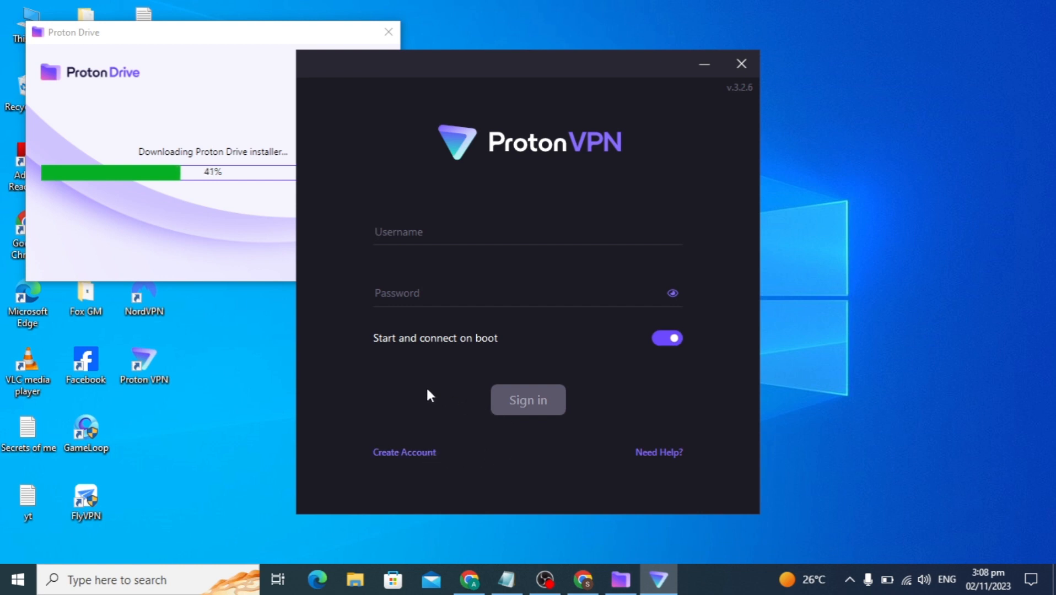
mouse_move(434, 368)
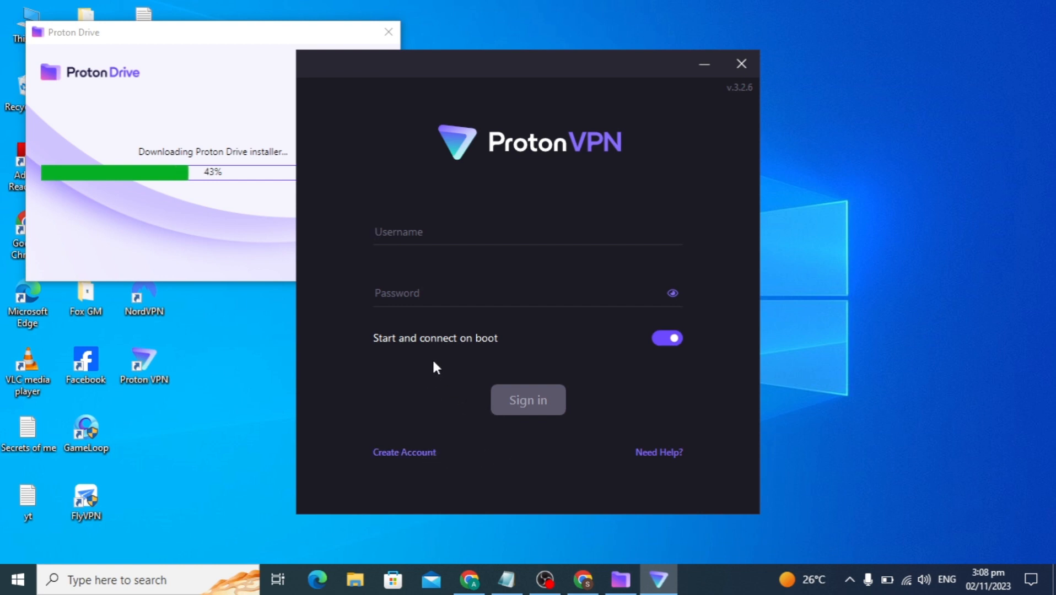